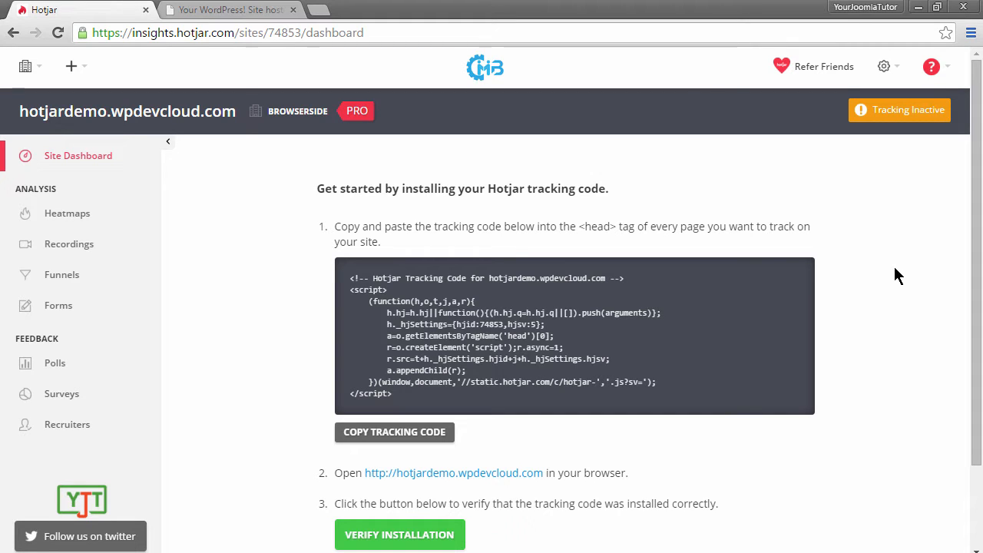
{"action": "mouse_move", "coordinate": [615, 272]}
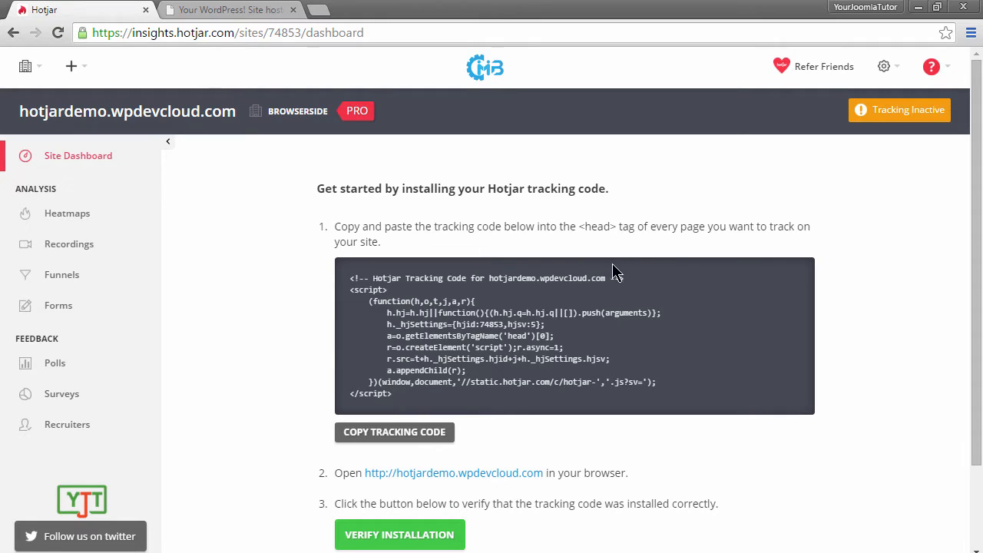
{"action": "mouse_move", "coordinate": [403, 402]}
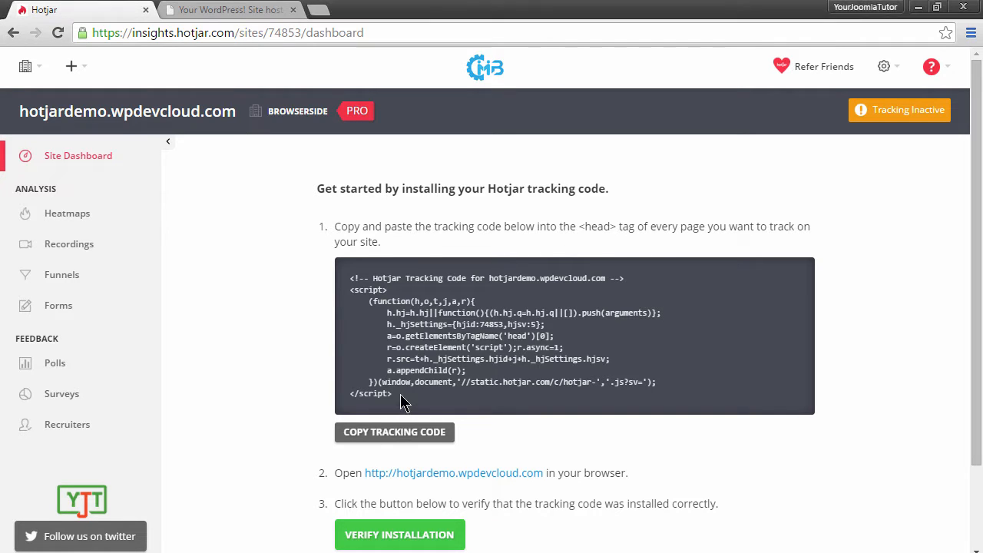
- Copy the Hotjar tracking code snippet for hotjardemo.wpdevcloud.com
{"action": "right_click", "coordinate": [406, 402]}
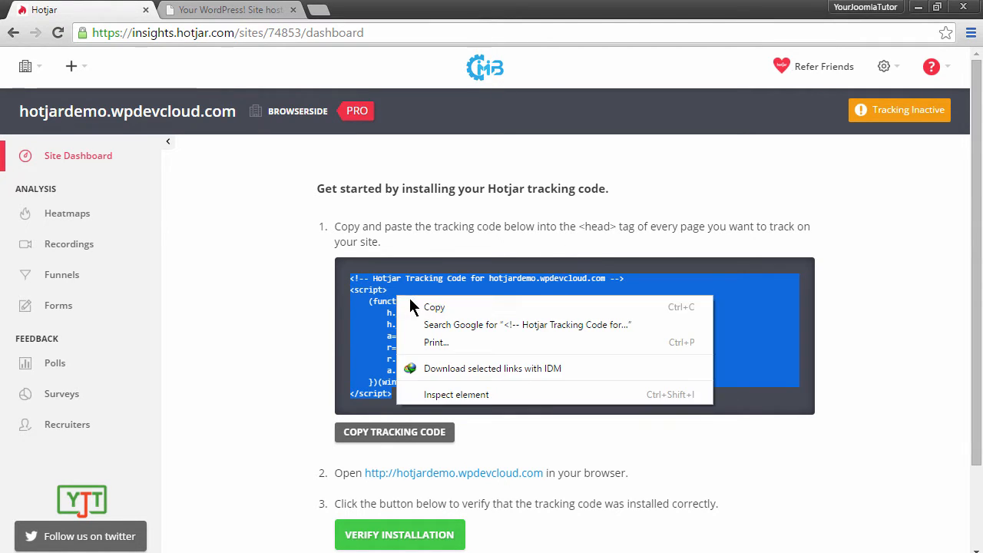
- In the WordPress site tab, append /wp-admin/ to the address to reach the Dashboard
{"action": "left_click", "coordinate": [227, 10]}
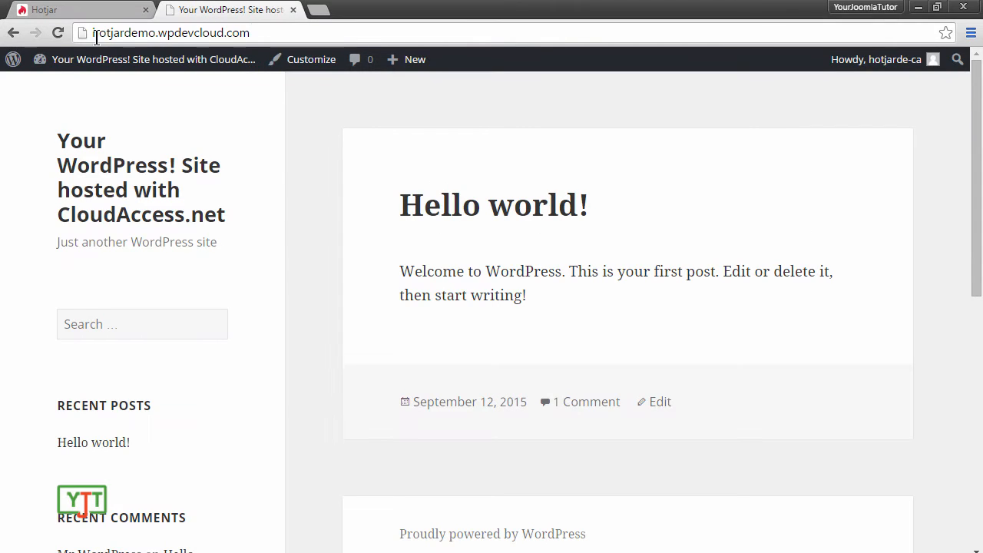
{"action": "left_click", "coordinate": [171, 32]}
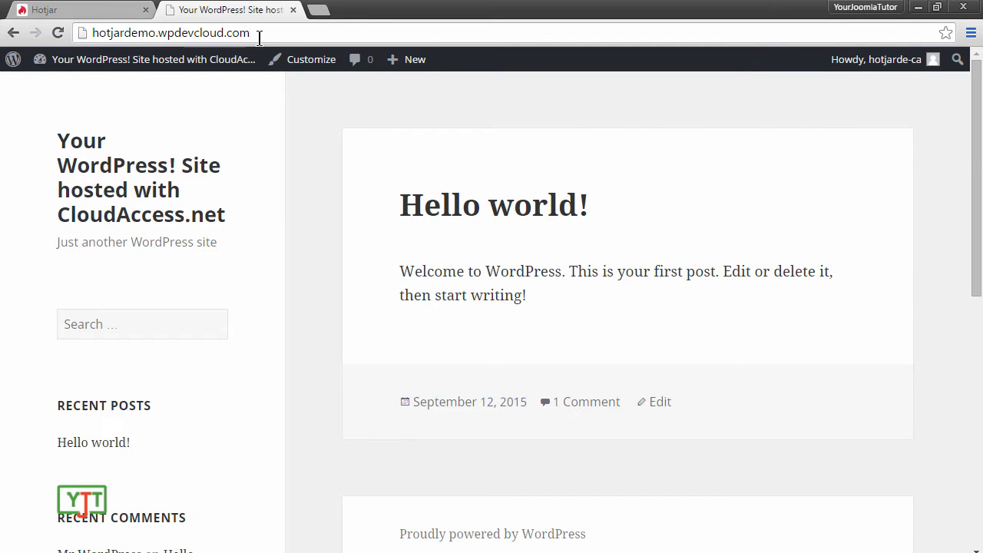
{"action": "type", "text": "/wp-admin/"}
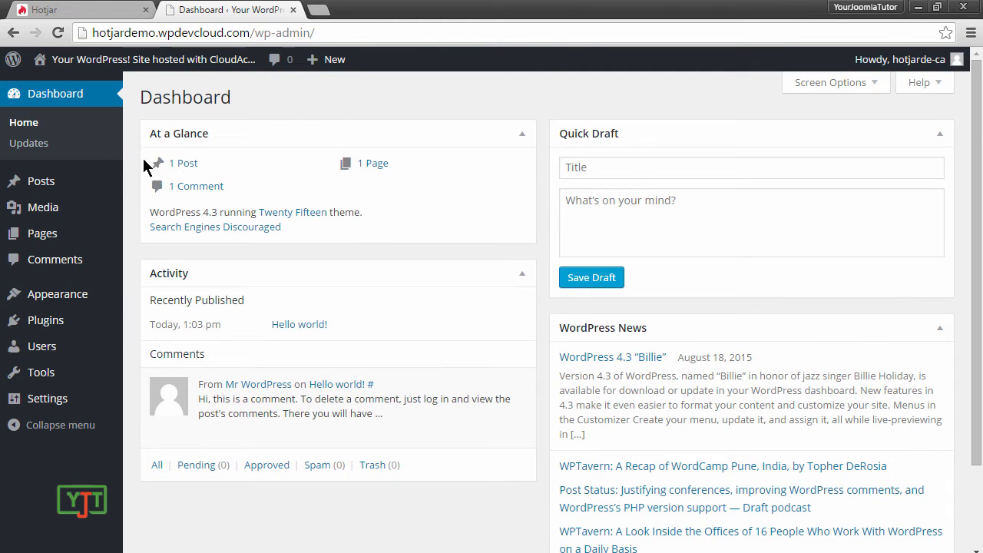
{"action": "mouse_move", "coordinate": [57, 293]}
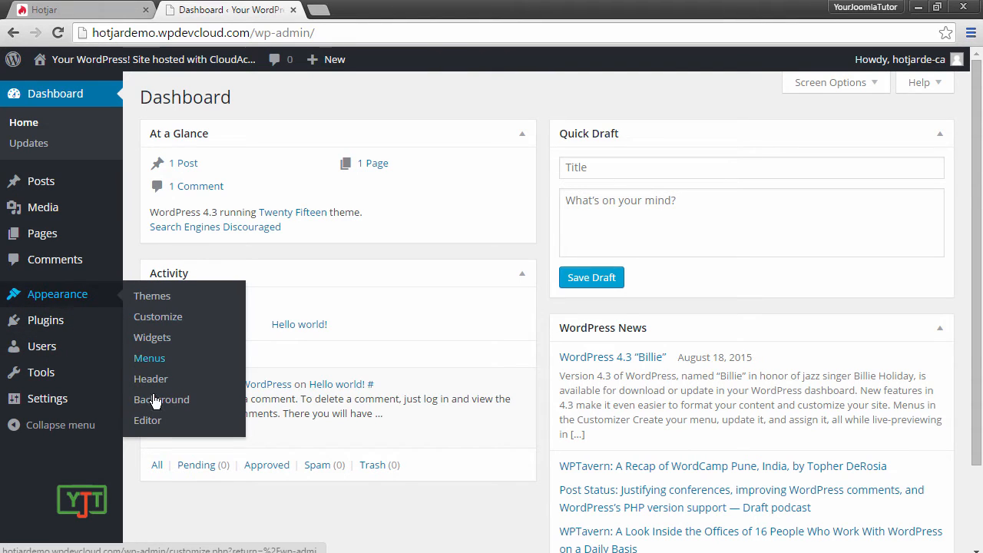
- Open Appearance > Editor to show the Twenty Fifteen stylesheet and template files
{"action": "left_click", "coordinate": [147, 420]}
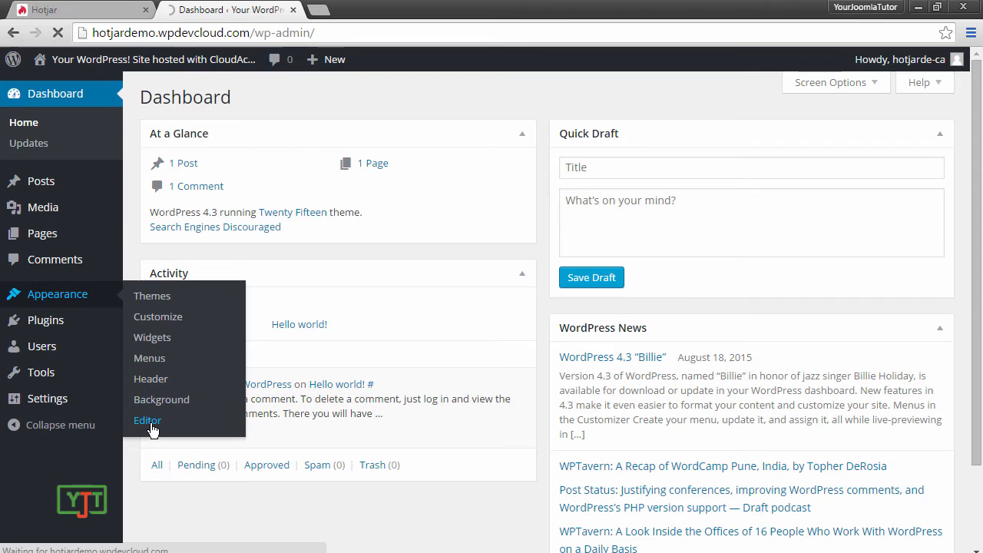
{"action": "left_click", "coordinate": [147, 420]}
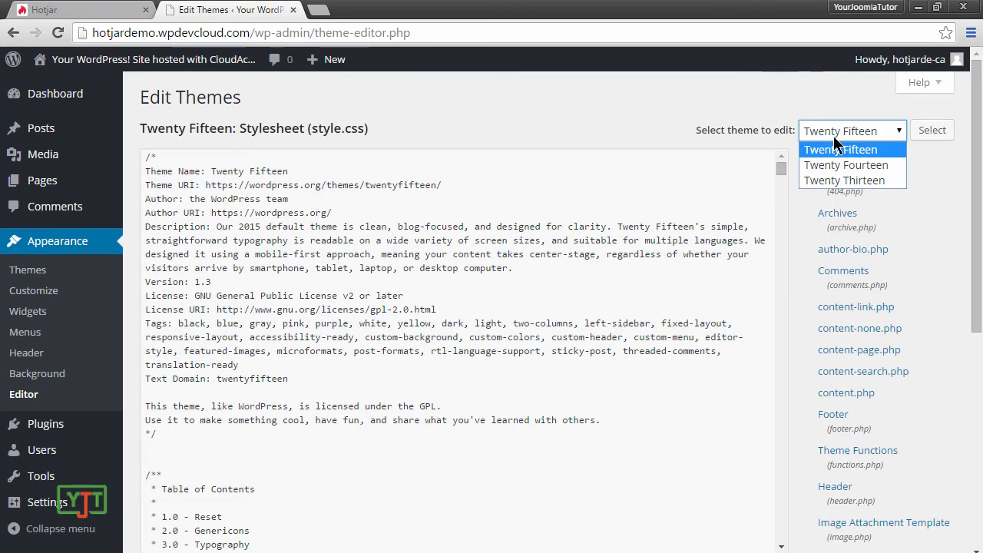
{"action": "mouse_move", "coordinate": [848, 158]}
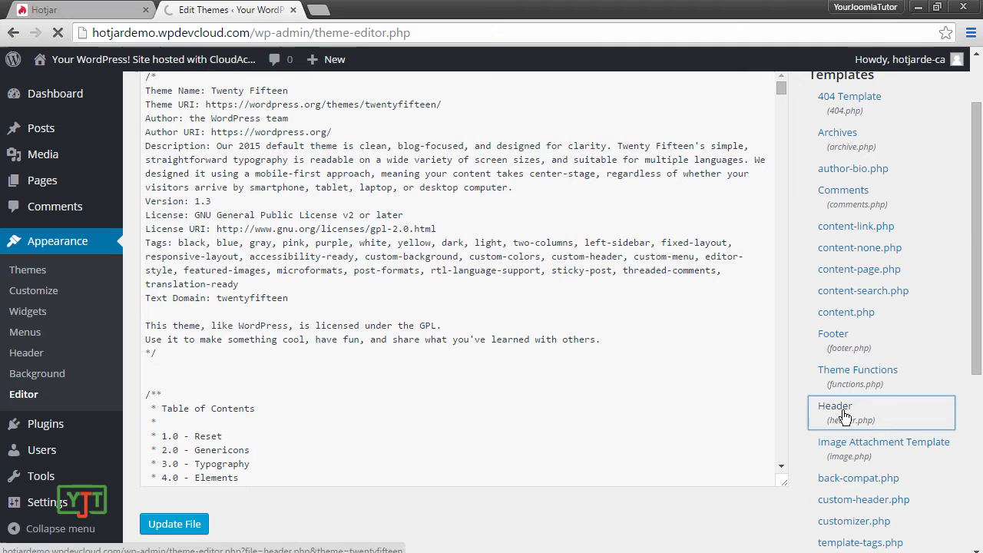
- Paste the Hotjar script at the end of header.php and update the file
{"action": "left_click", "coordinate": [844, 411]}
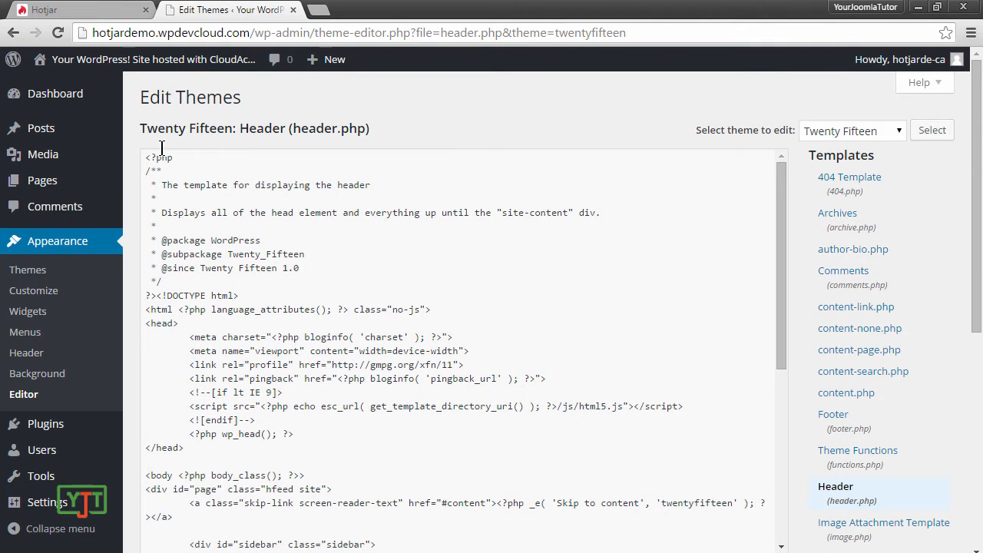
{"action": "scroll", "scroll_direction": "down", "scroll_amount": 3}
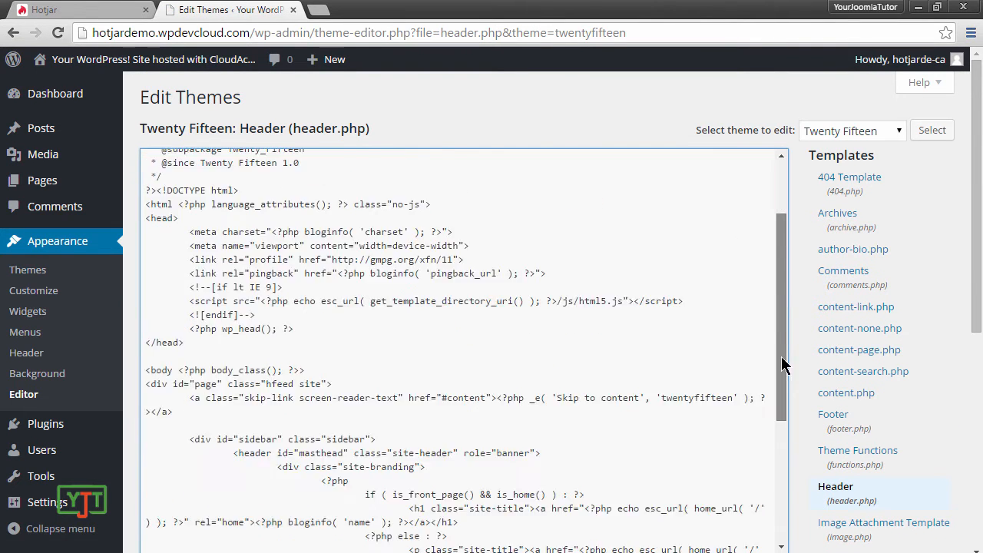
{"action": "scroll", "scroll_direction": "down", "scroll_amount": 3}
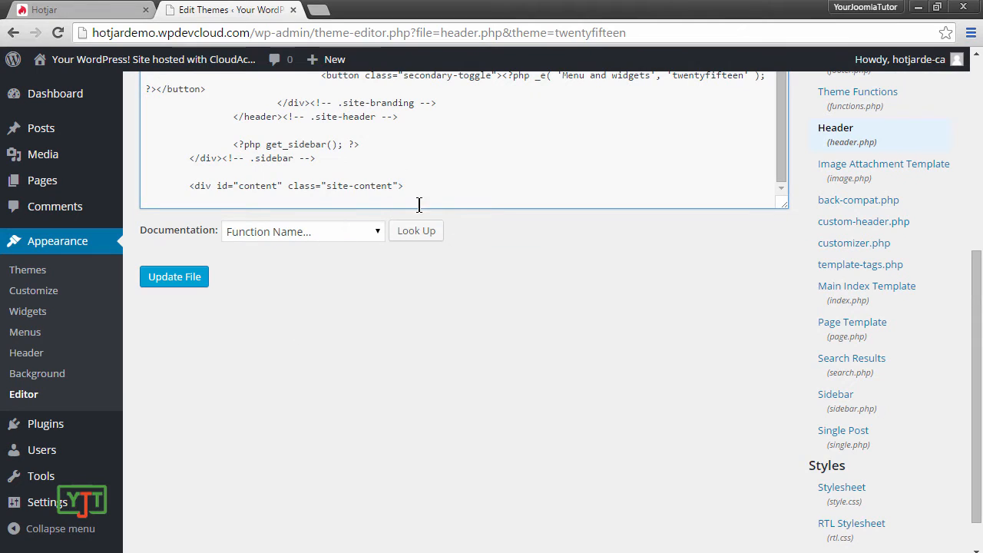
{"action": "right_click", "coordinate": [418, 205]}
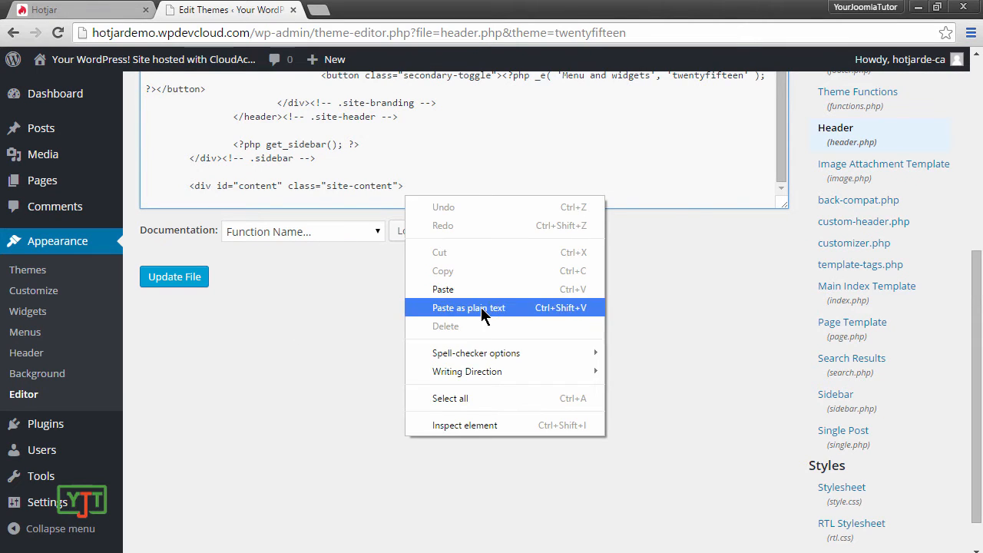
{"action": "left_click", "coordinate": [174, 277]}
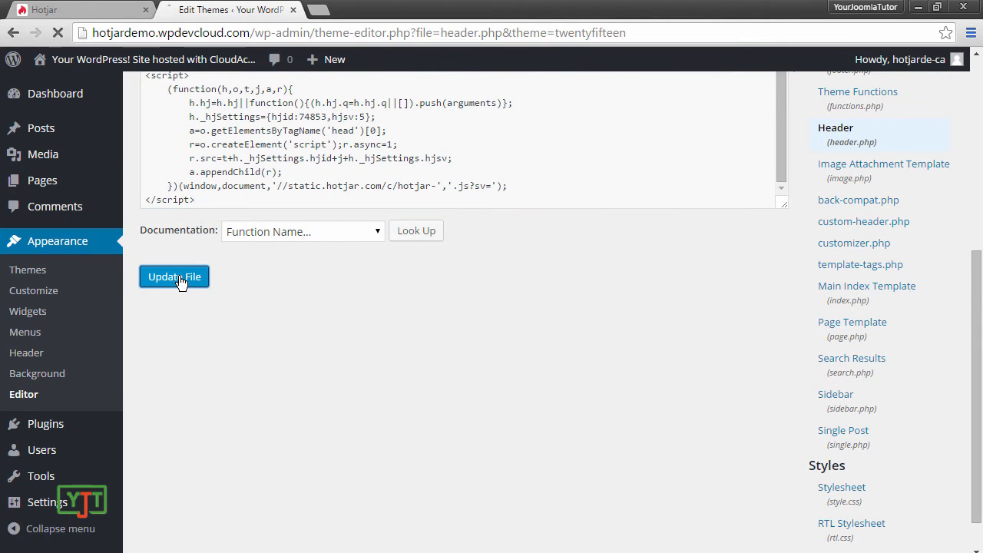
{"action": "left_click", "coordinate": [174, 276]}
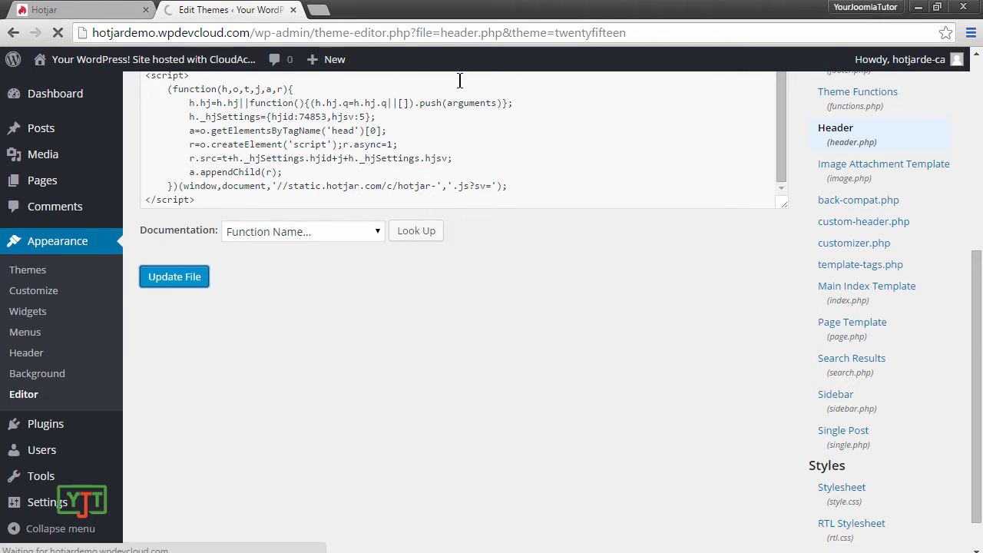
{"action": "left_click", "coordinate": [174, 276]}
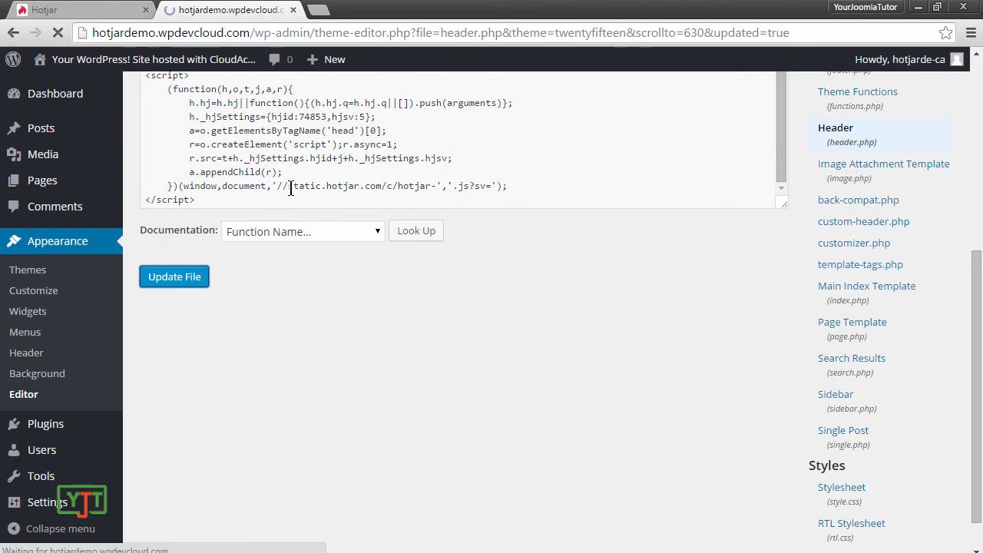
{"action": "left_click", "coordinate": [175, 277]}
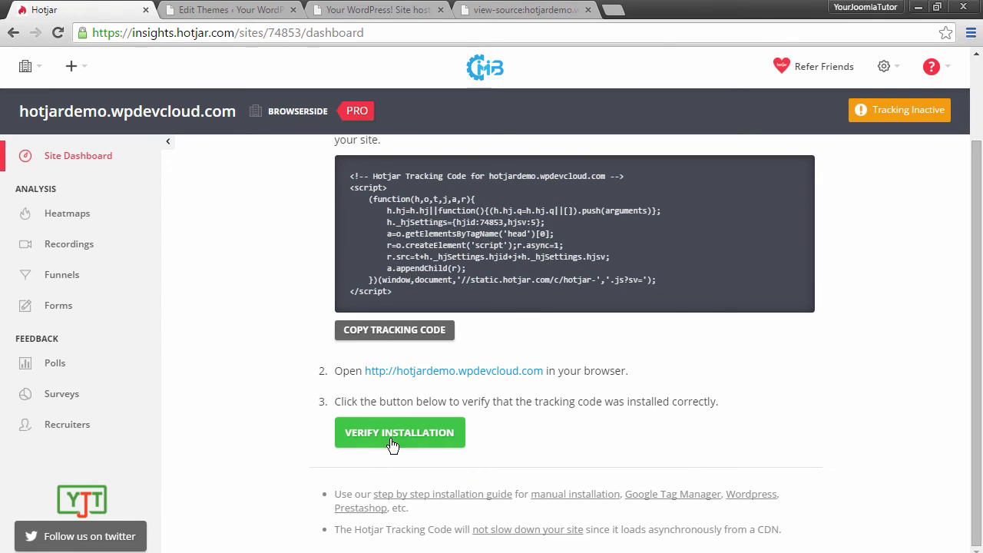
- Verify the Hotjar installation so the dashboard reports tracking active
{"action": "left_click", "coordinate": [399, 432]}
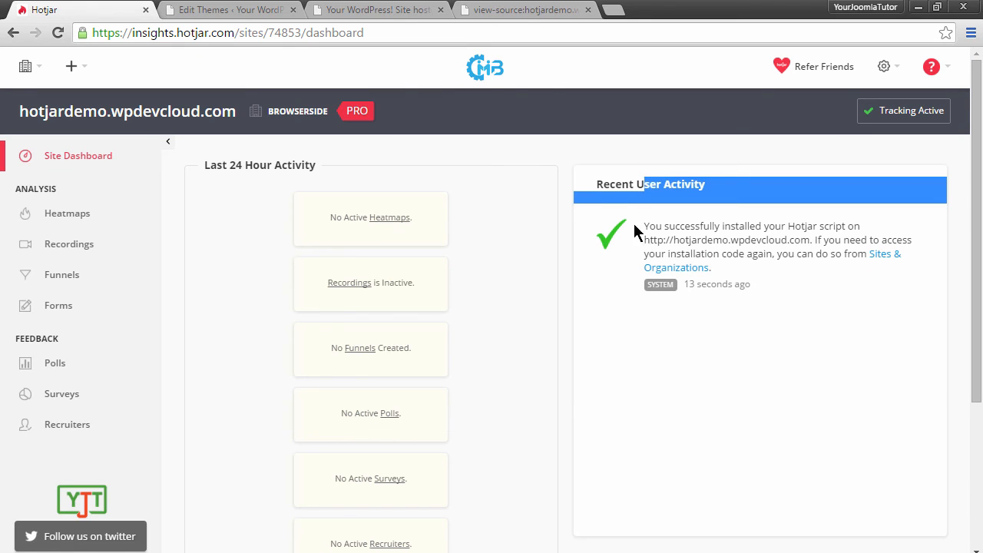
{"action": "mouse_move", "coordinate": [735, 328]}
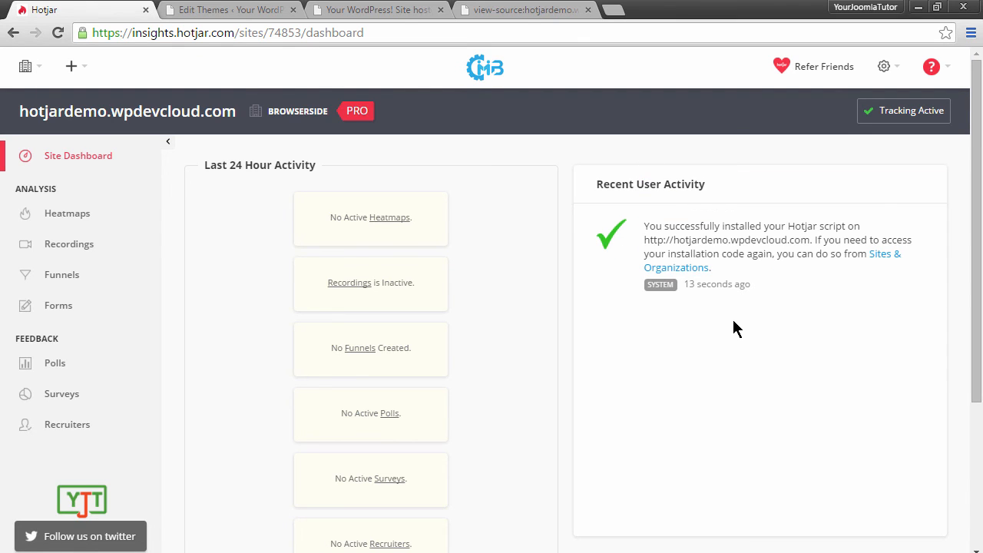